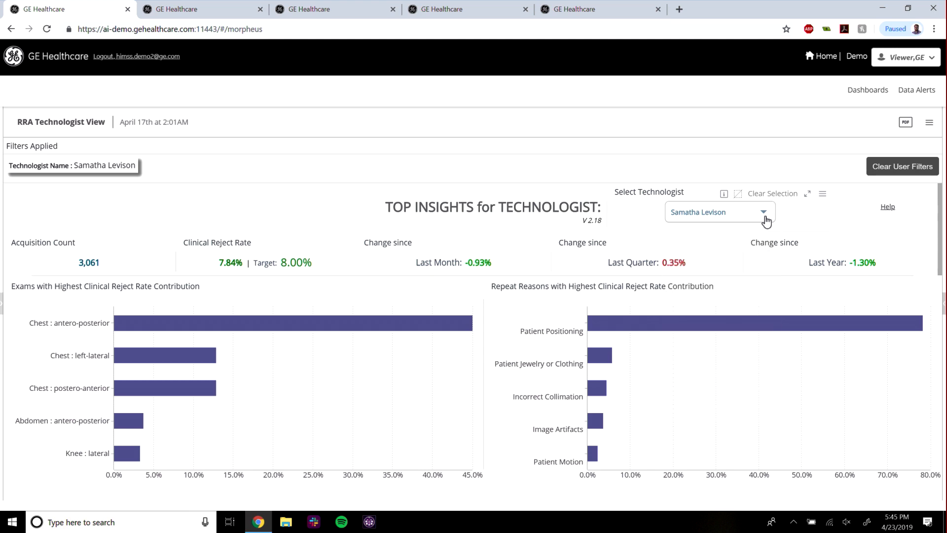
- Scroll the Technologist View past the insights, donut charts, trend line and bubble chart to the Repeat Reasons table
scroll("down", 3)
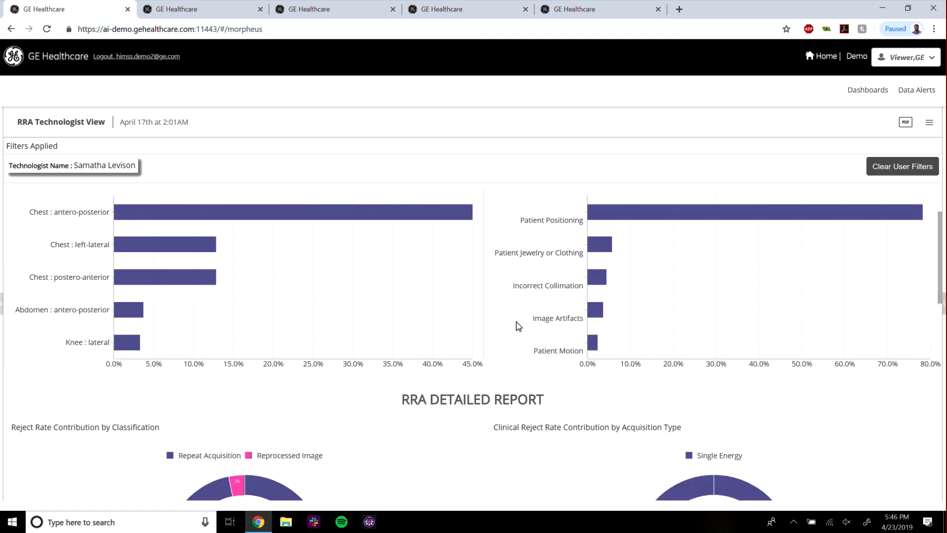
scroll("down", 3)
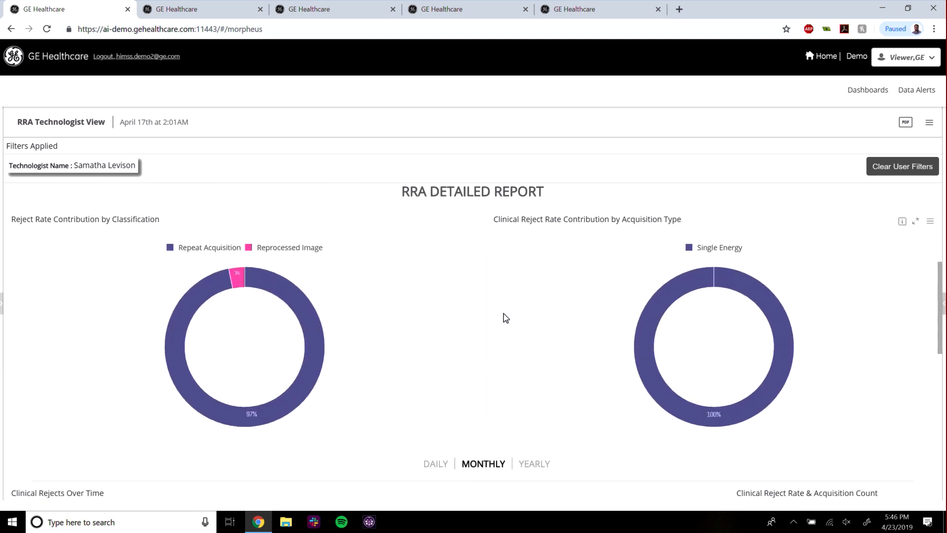
scroll("down", 3)
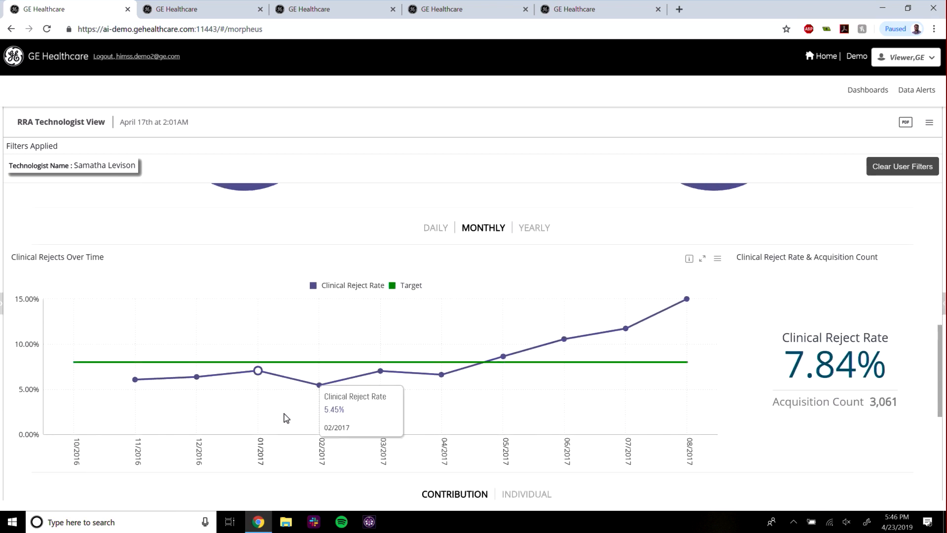
mouse_move(695, 305)
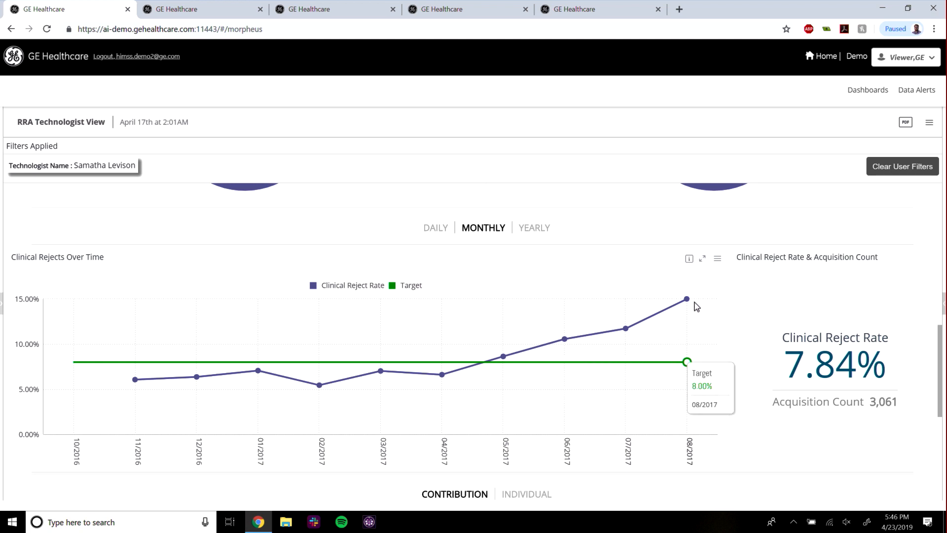
mouse_move(862, 378)
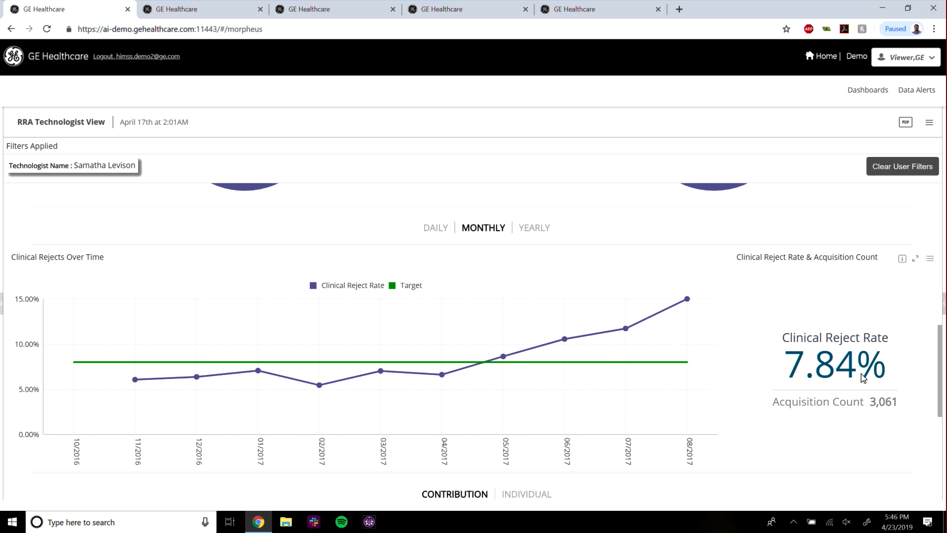
scroll("down", 3)
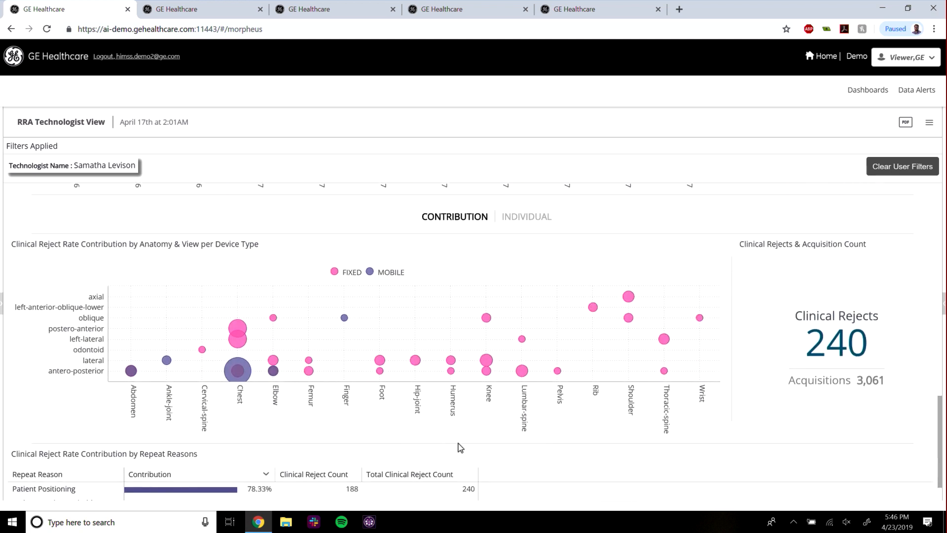
mouse_move(236, 371)
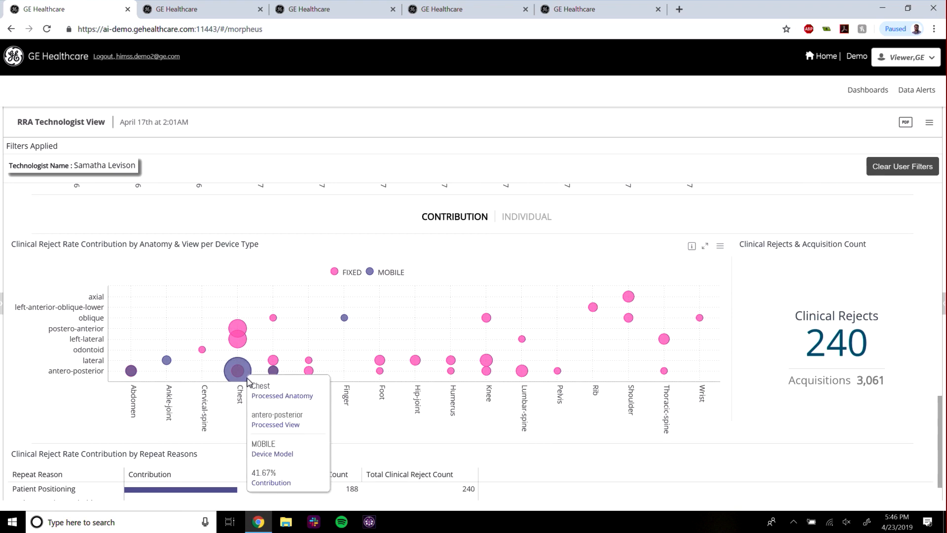
scroll("down", 3)
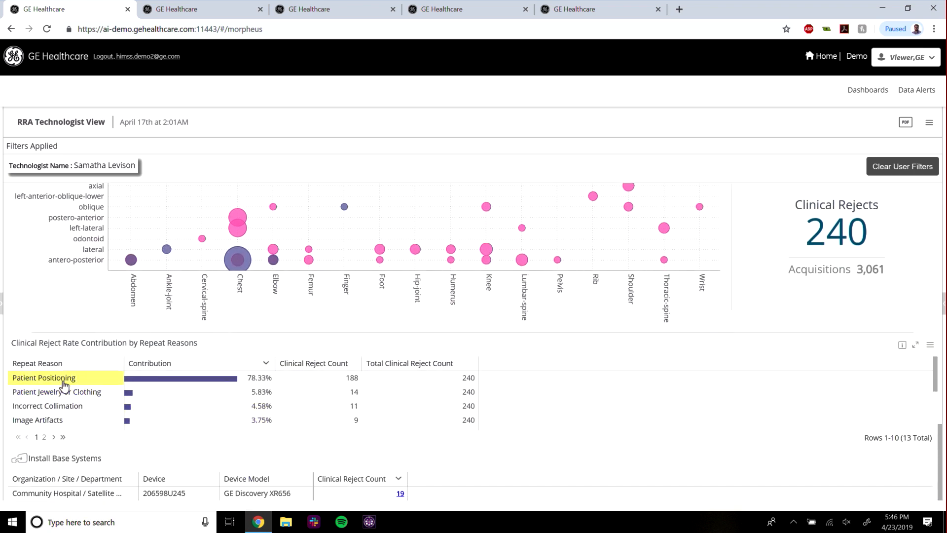
scroll("down", 3)
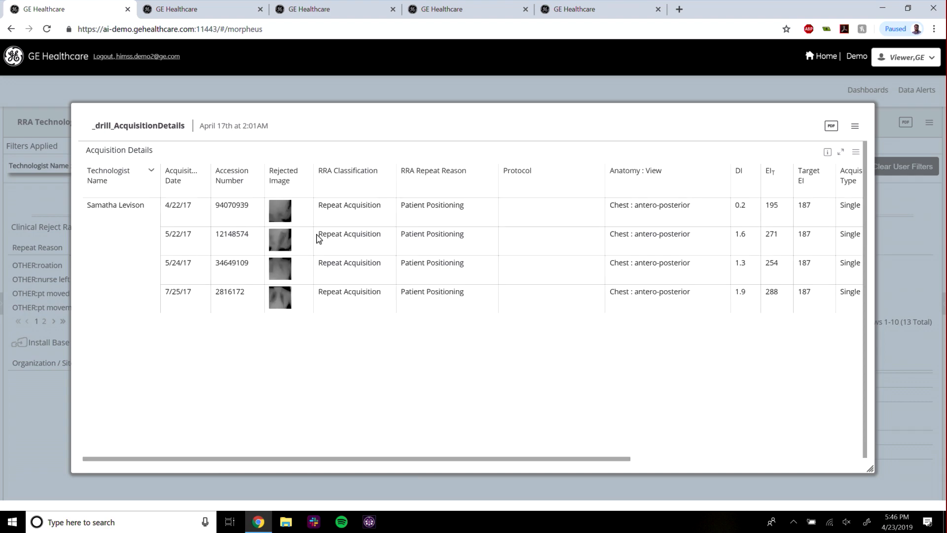
- View a rejected Patient Positioning chest X-ray full size, return to the acquisition drill-down, then go to the RRA ROI Report
left_click(280, 239)
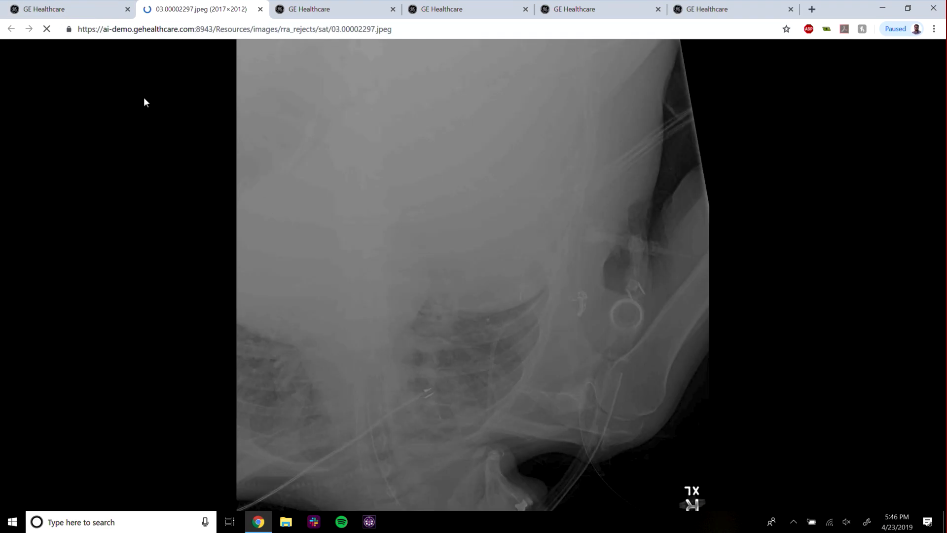
left_click(66, 9)
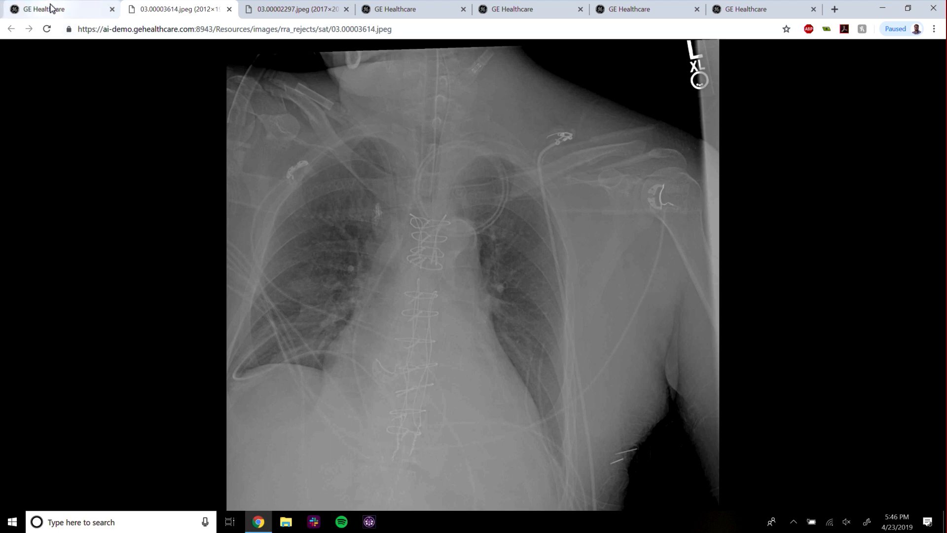
left_click(42, 9)
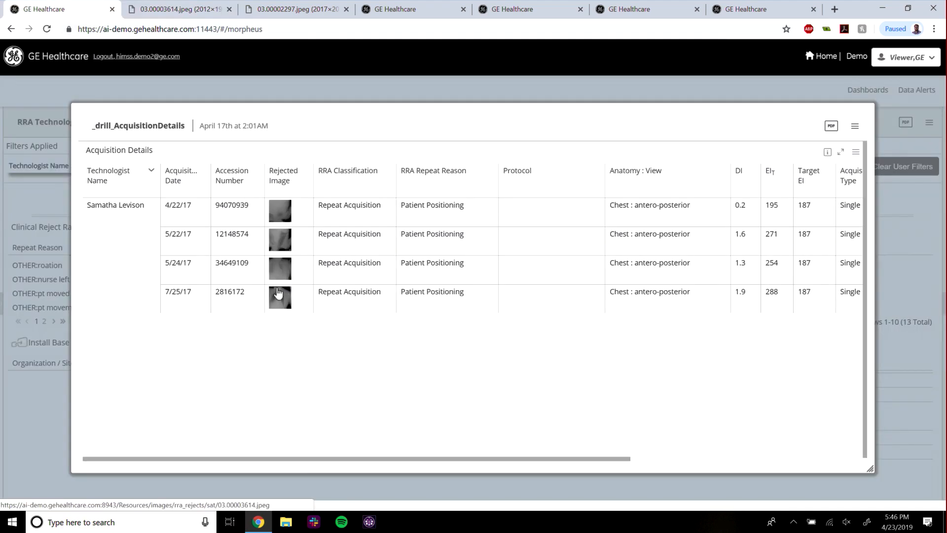
left_click(413, 9)
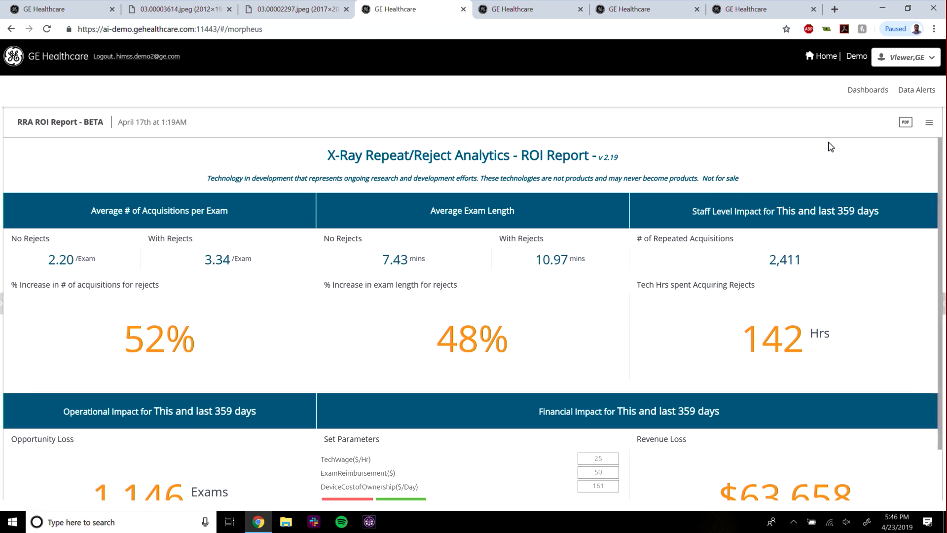
mouse_move(845, 150)
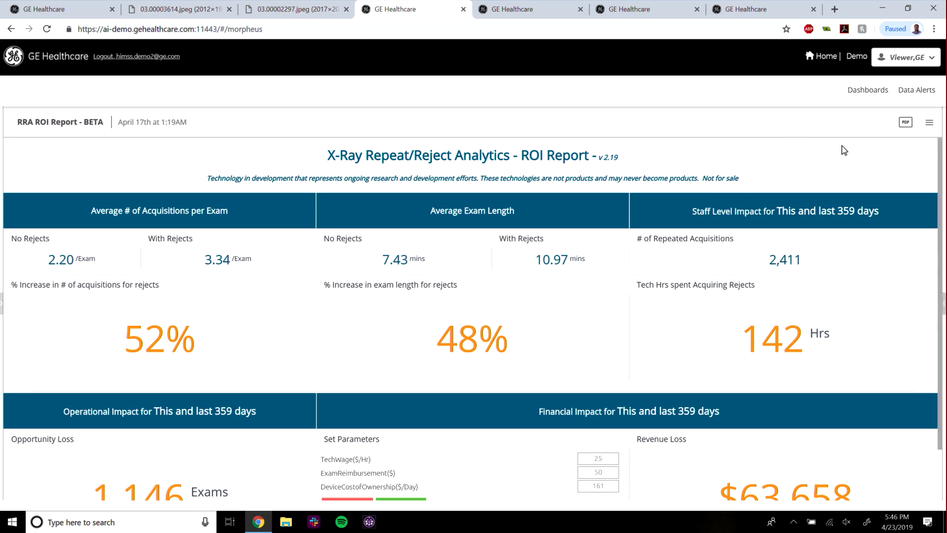
mouse_move(703, 196)
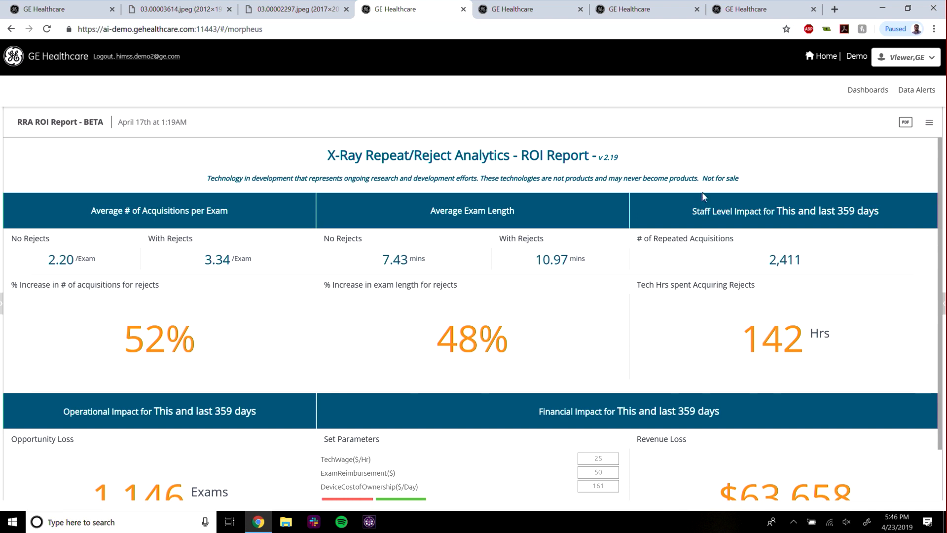
mouse_move(545, 273)
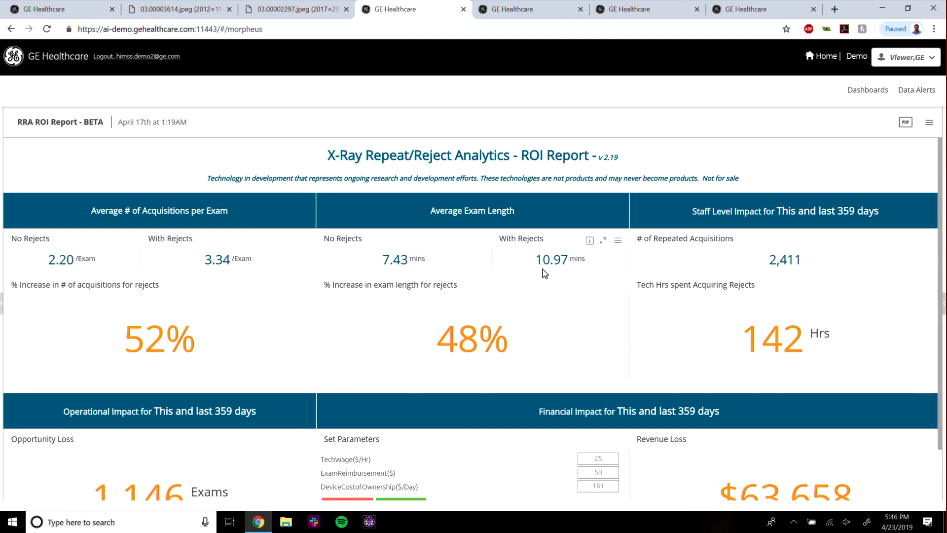
mouse_move(433, 280)
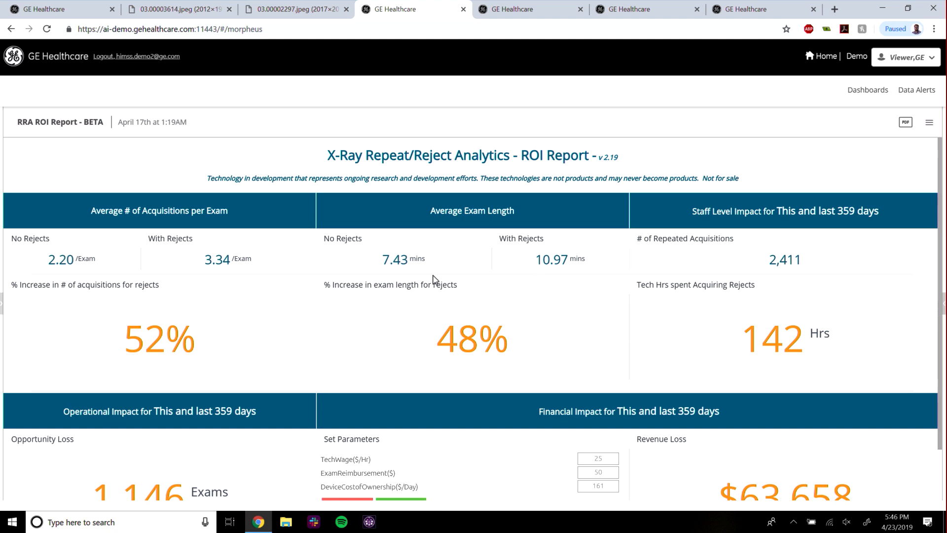
mouse_move(543, 292)
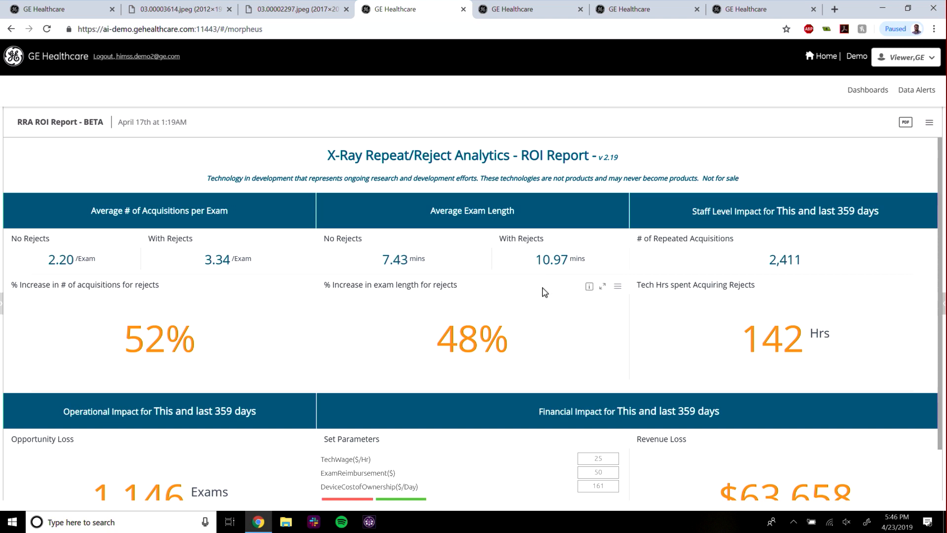
- Scroll the ROI Report to the Operational and Financial Impact sections showing 1,146 exams and $63,658 revenue loss
scroll("down", 3)
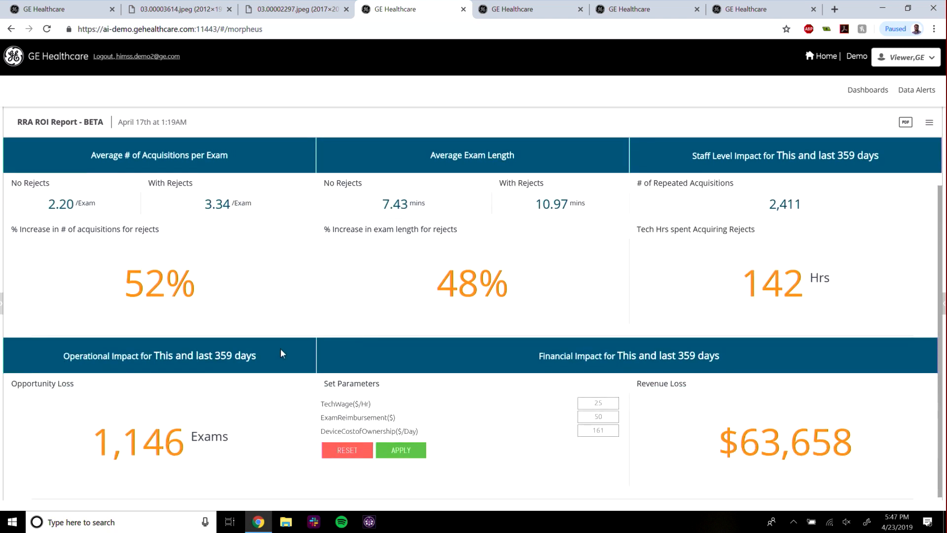
mouse_move(172, 391)
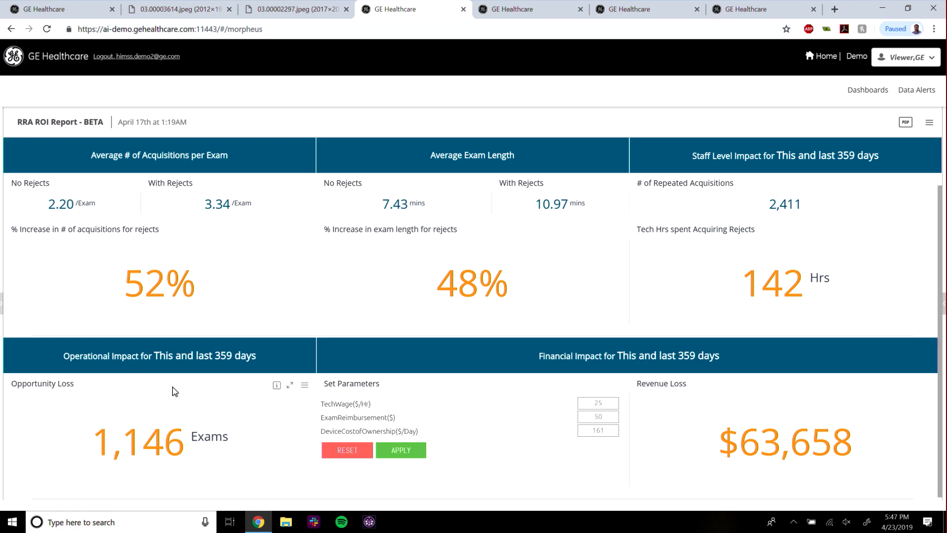